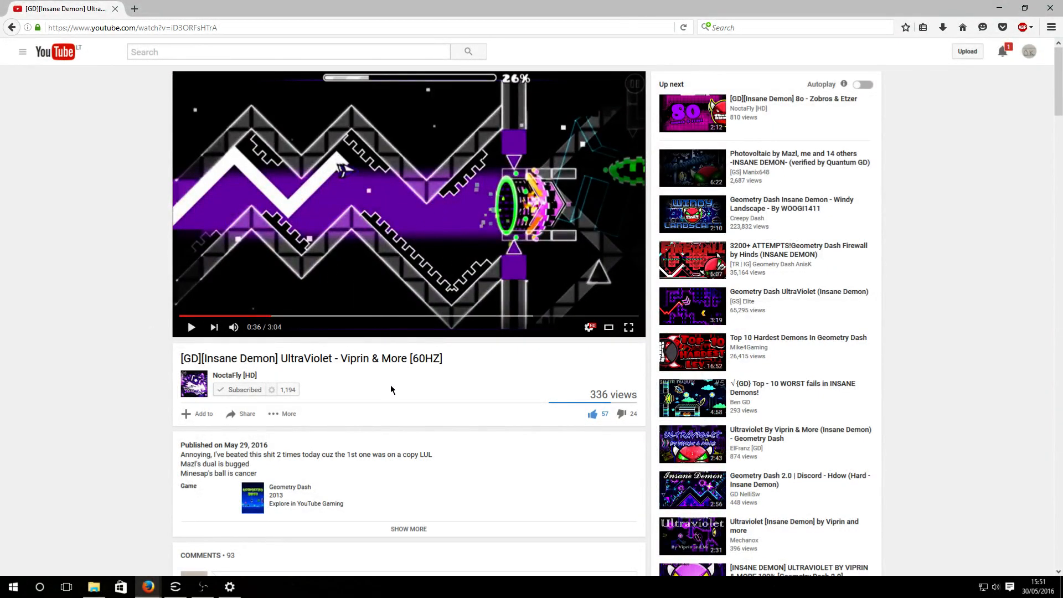
mouse_move(413, 372)
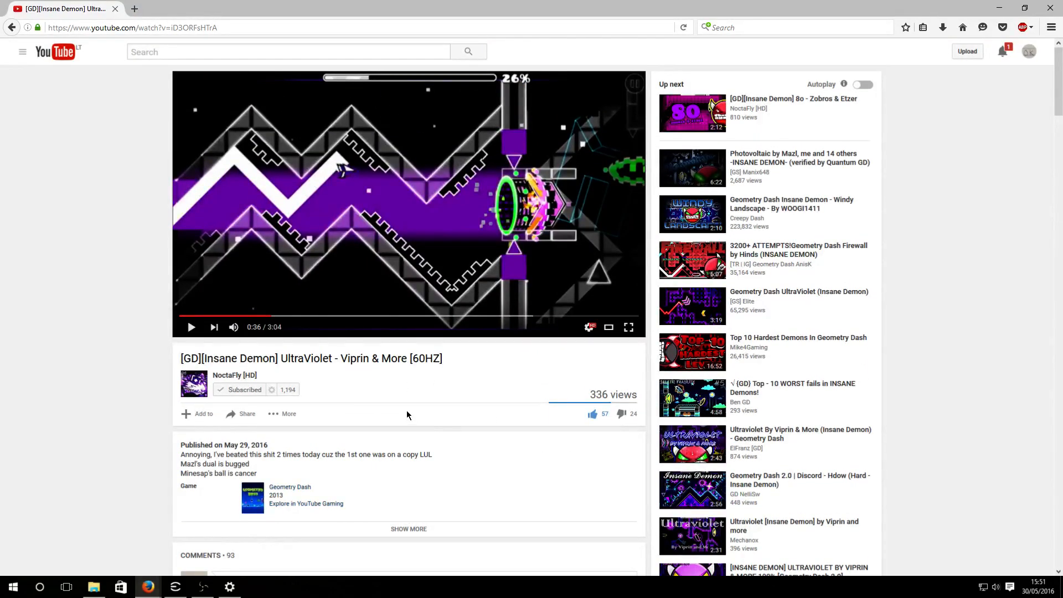
- Resume the UltraViolet level video and pause it at 0:38
scroll("down", 3)
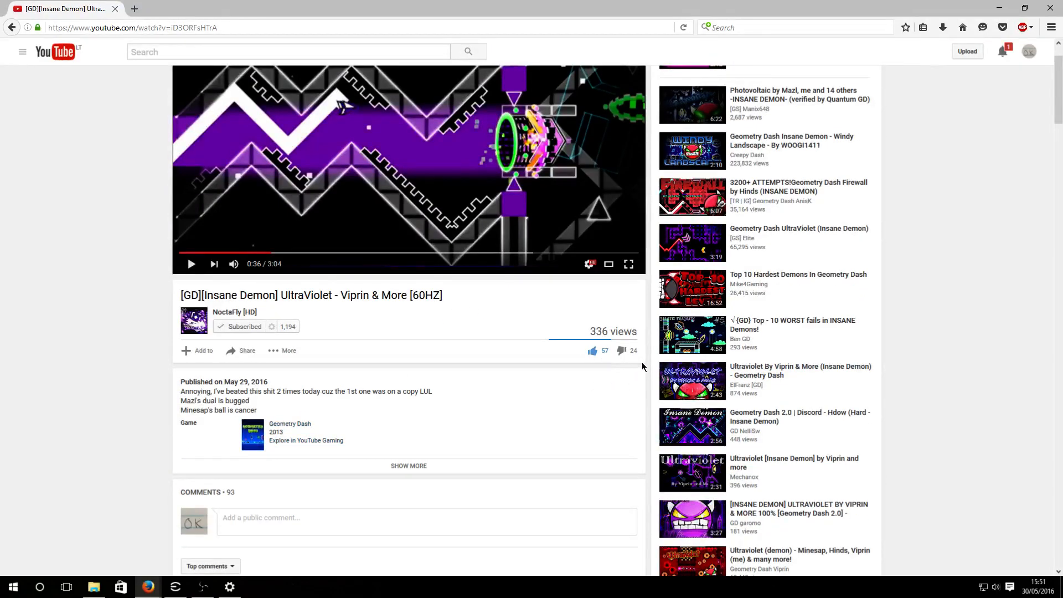
scroll("down", 3)
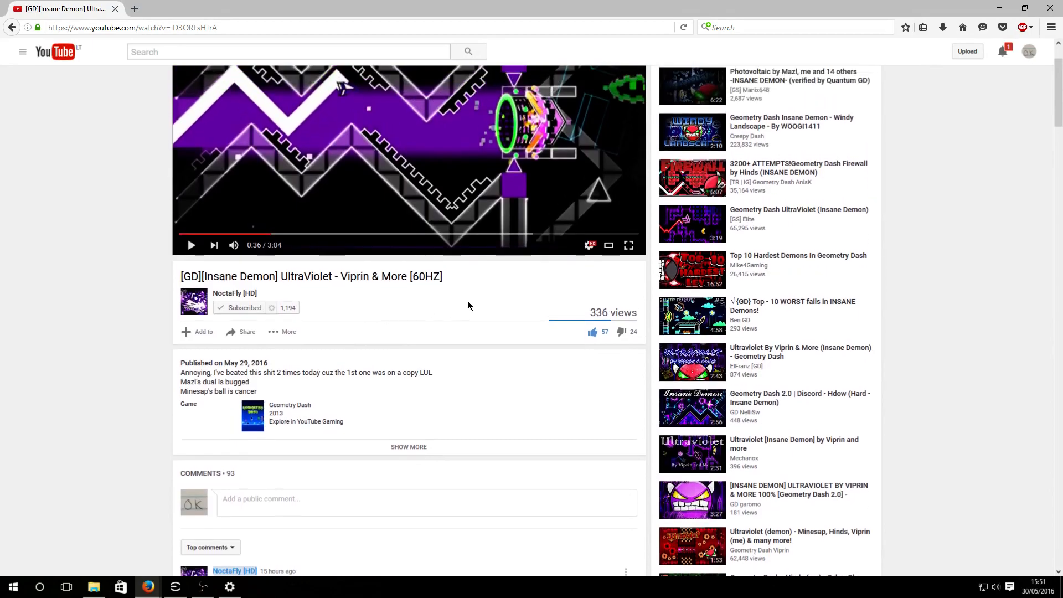
scroll("down", 3)
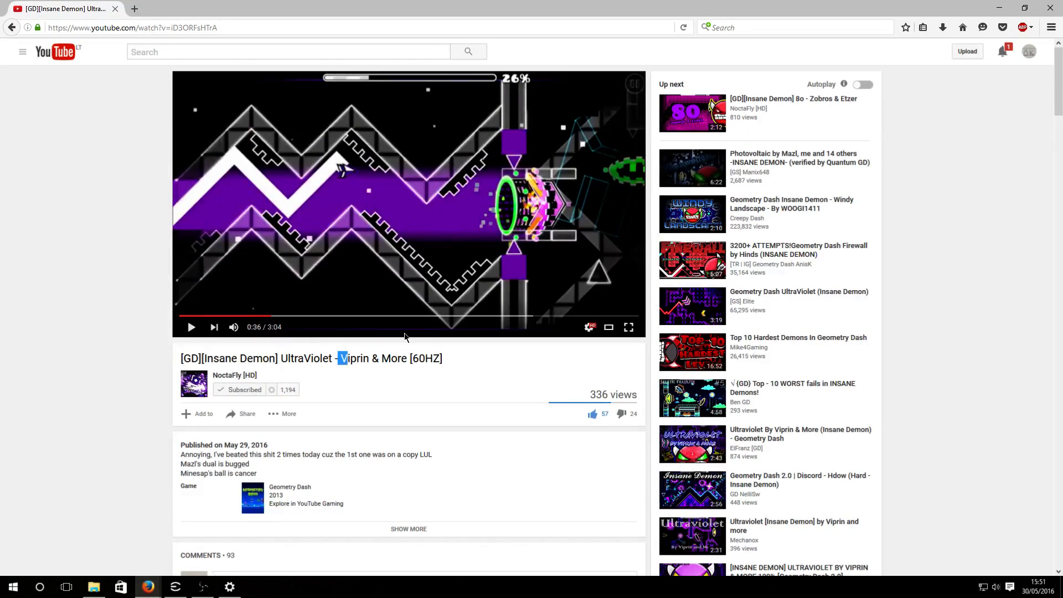
mouse_move(422, 296)
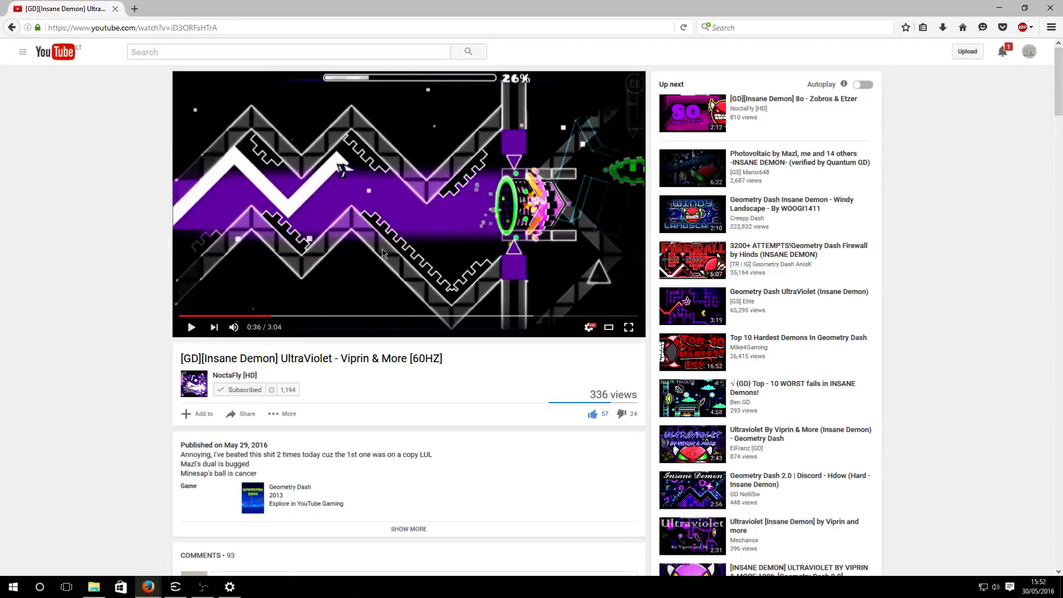
left_click(192, 327)
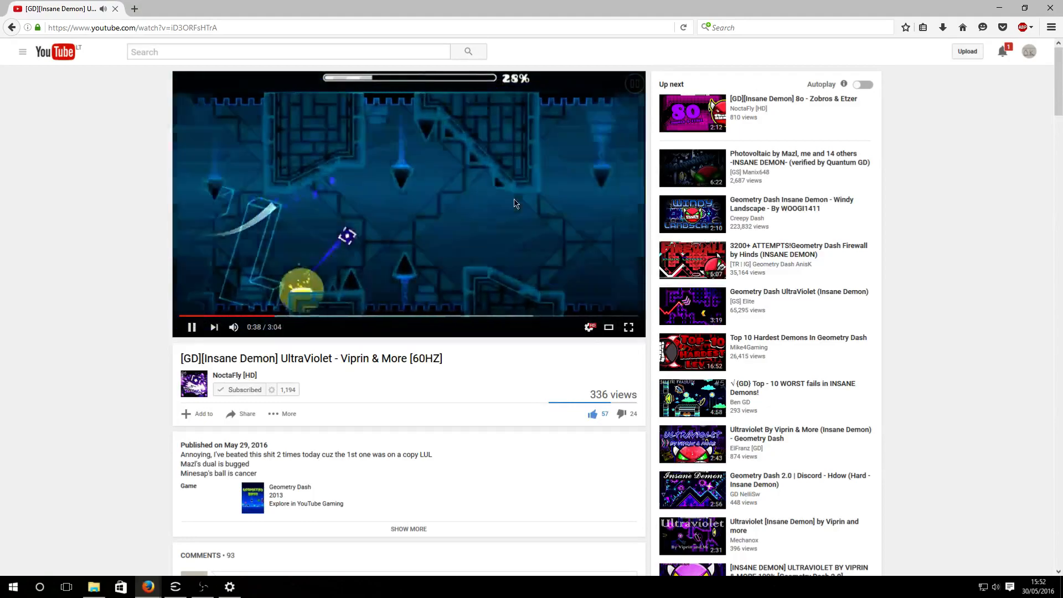
left_click(191, 326)
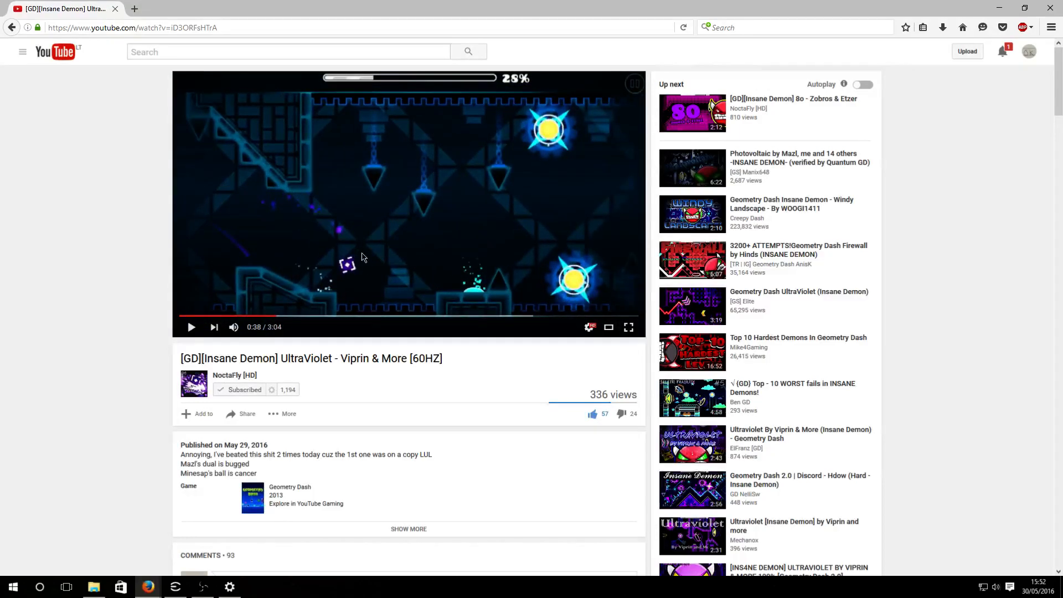
mouse_move(372, 260)
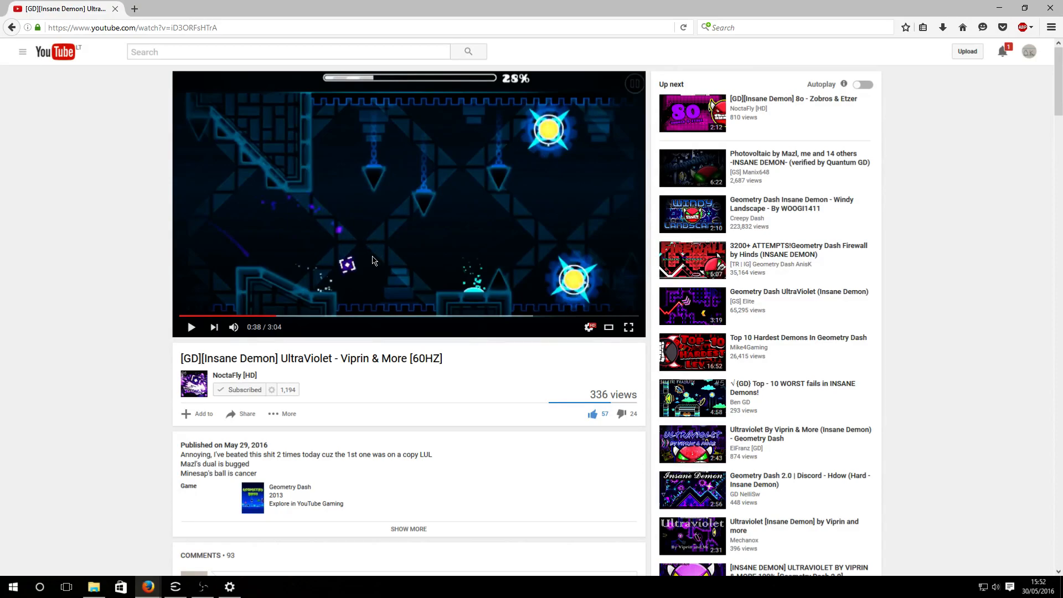
mouse_move(335, 242)
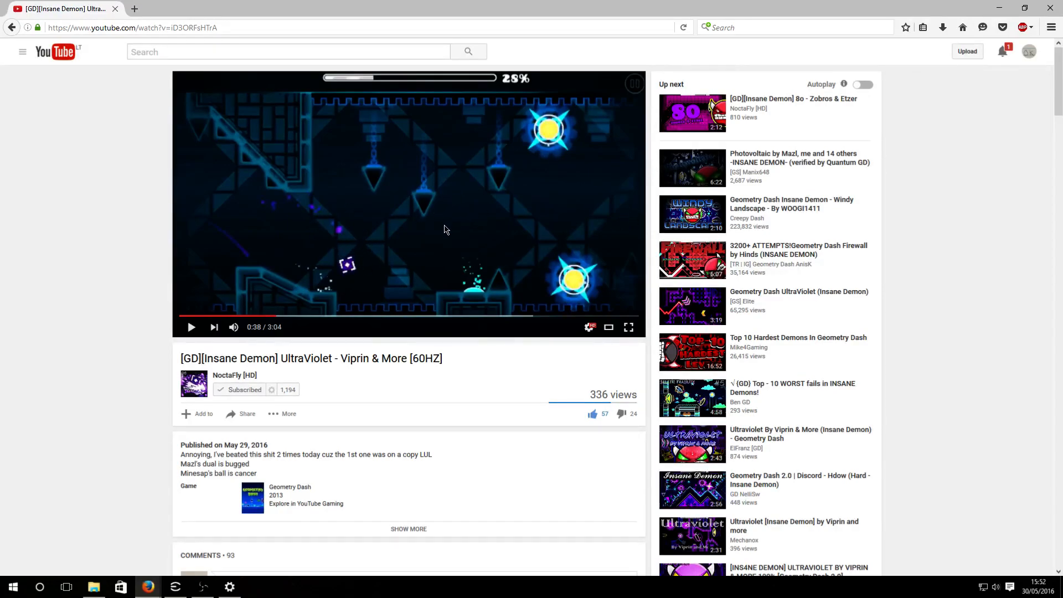
mouse_move(497, 232)
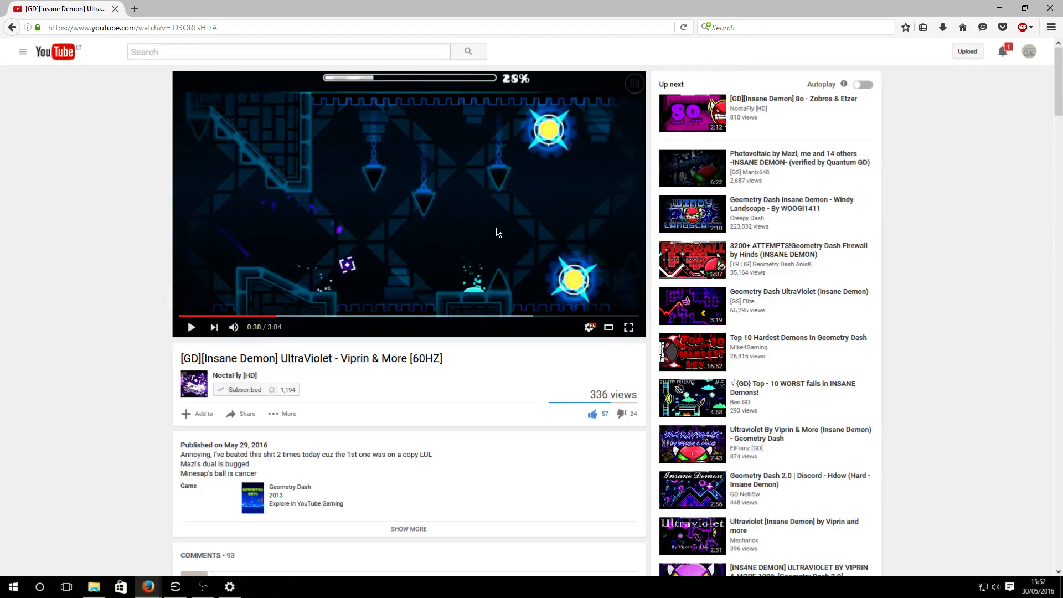
- Rewind the video to its beginning and play from the level's first attempt
scroll("down", 3)
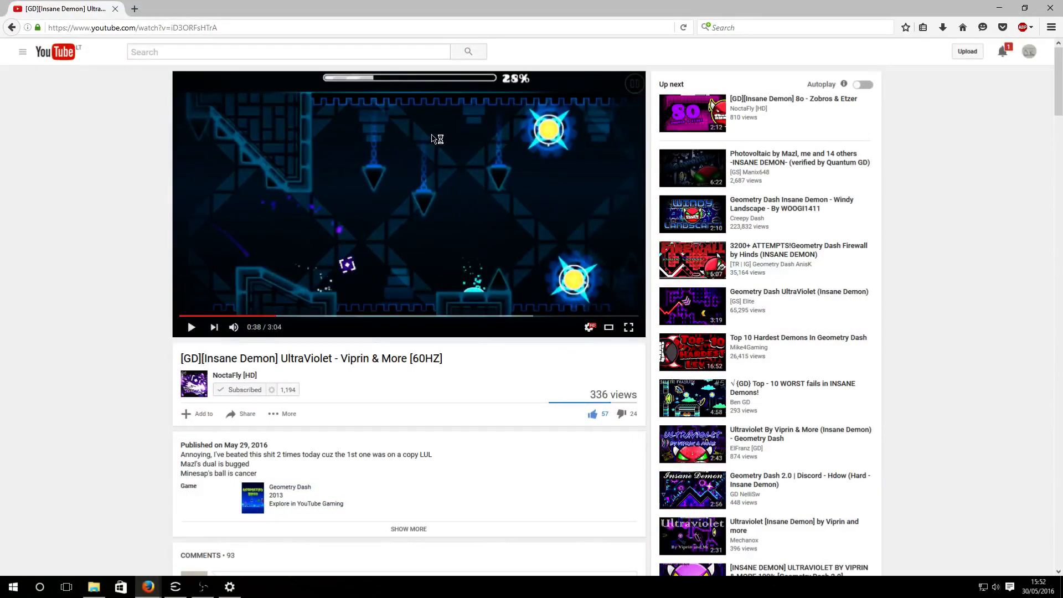
mouse_move(476, 208)
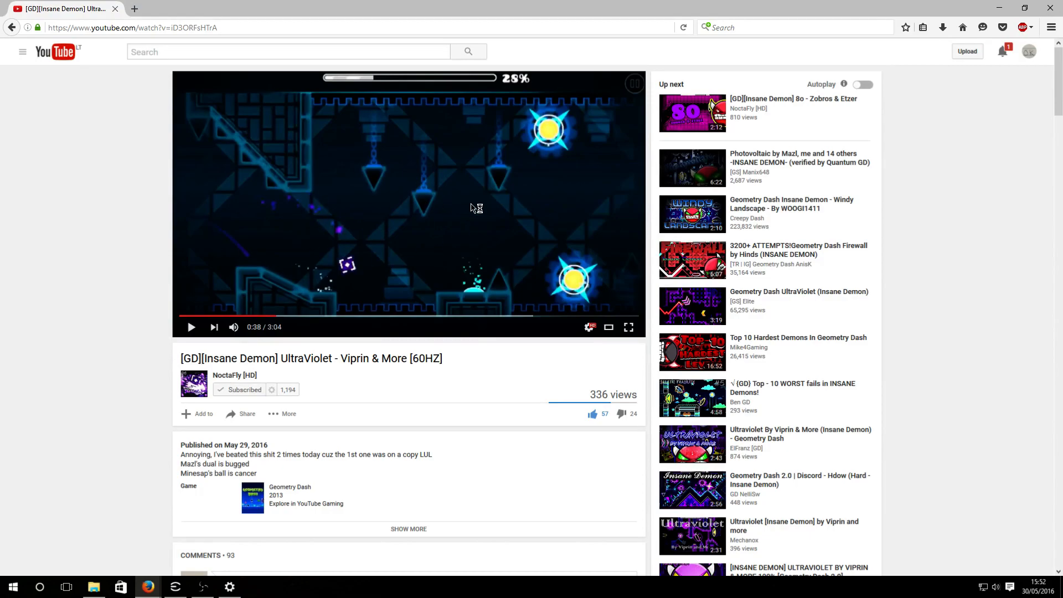
mouse_move(268, 301)
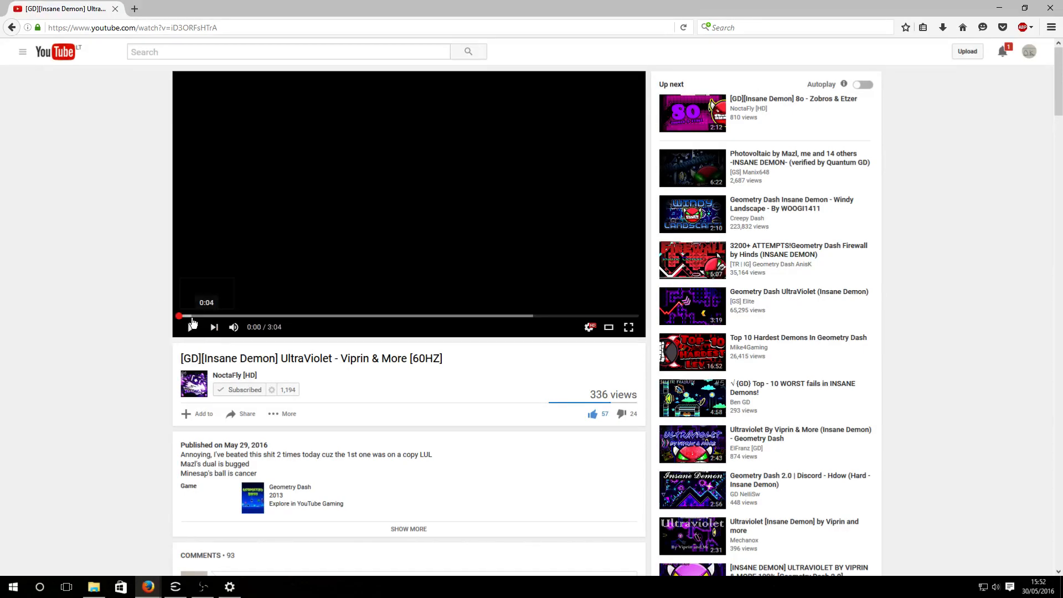
left_click(192, 327)
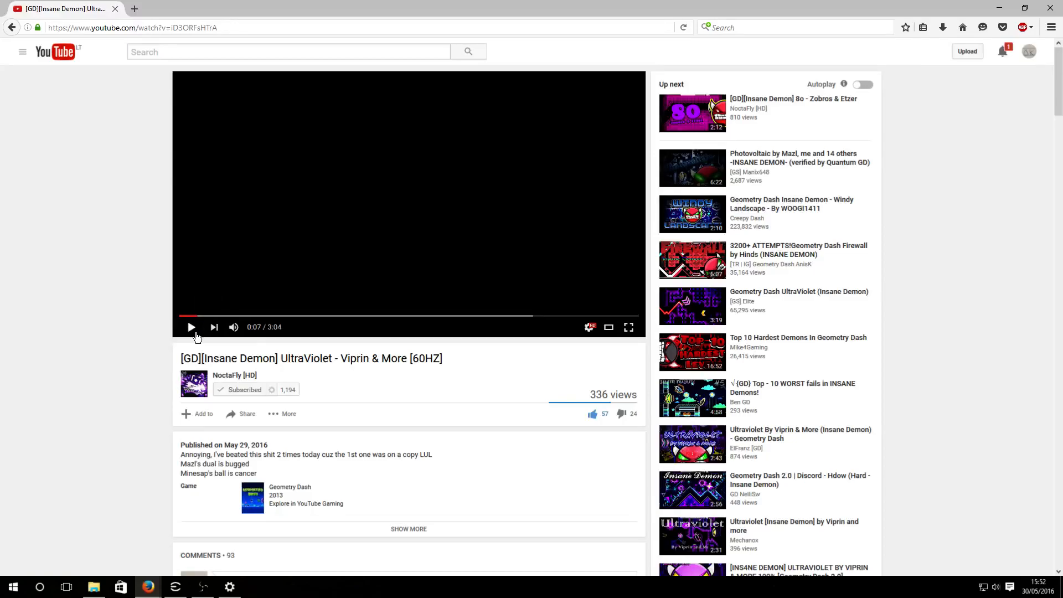
left_click(191, 326)
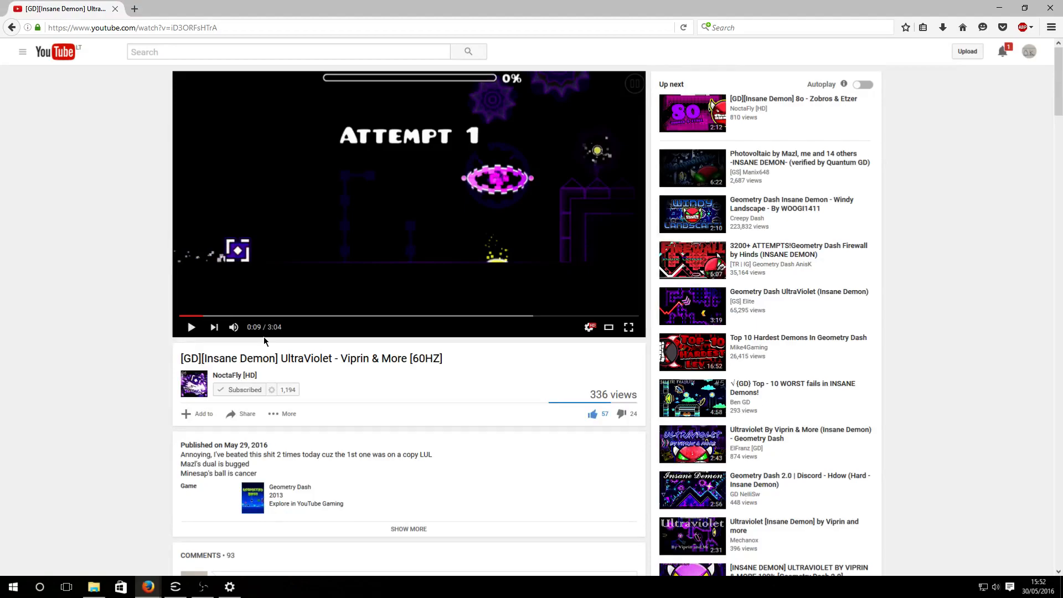
- Scroll down the video page into the comments section
scroll("down", 3)
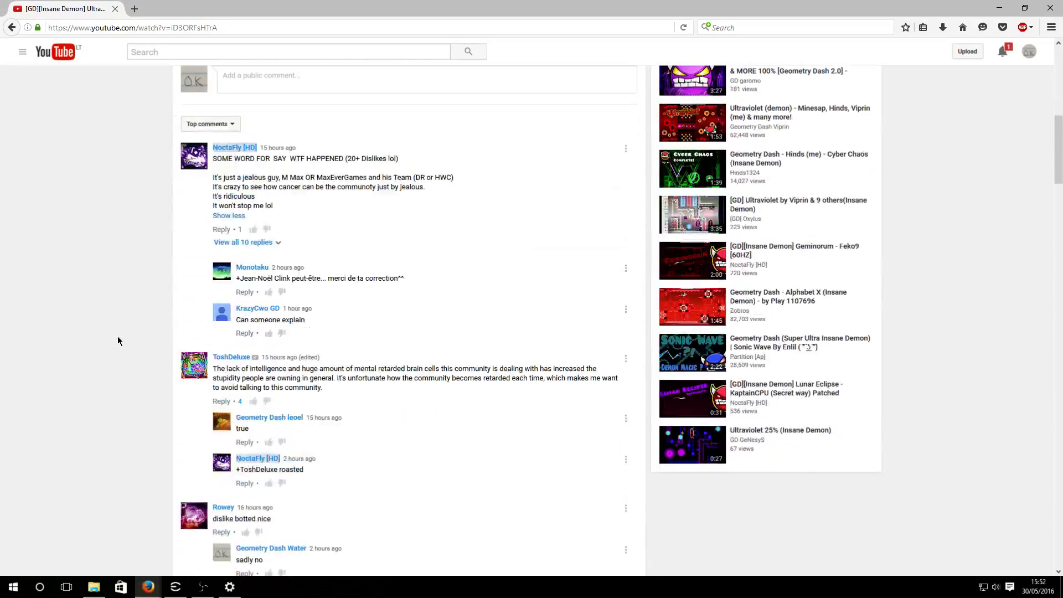
scroll("down", 3)
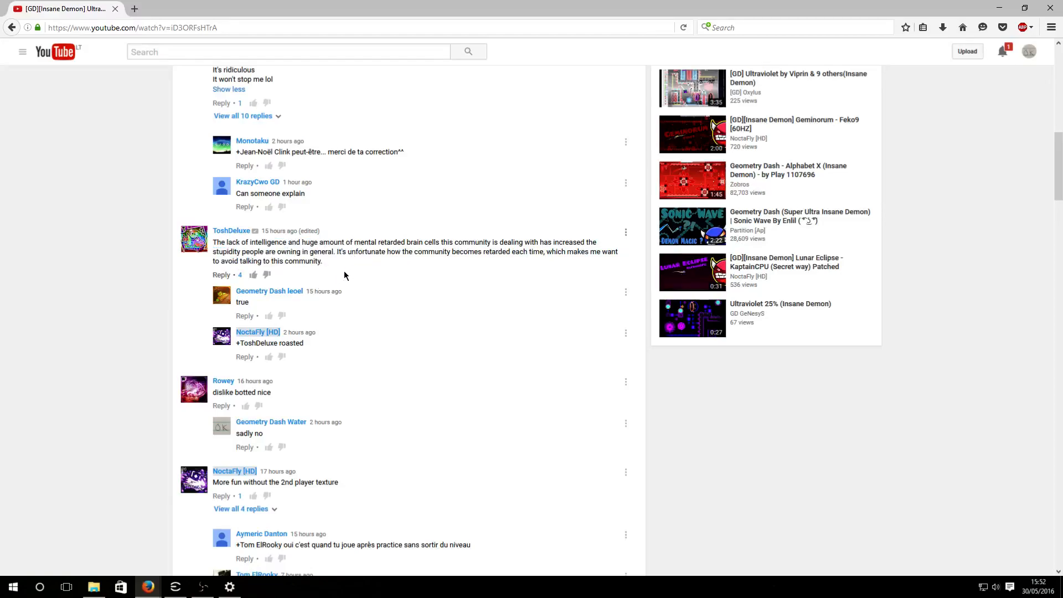
scroll("down", 3)
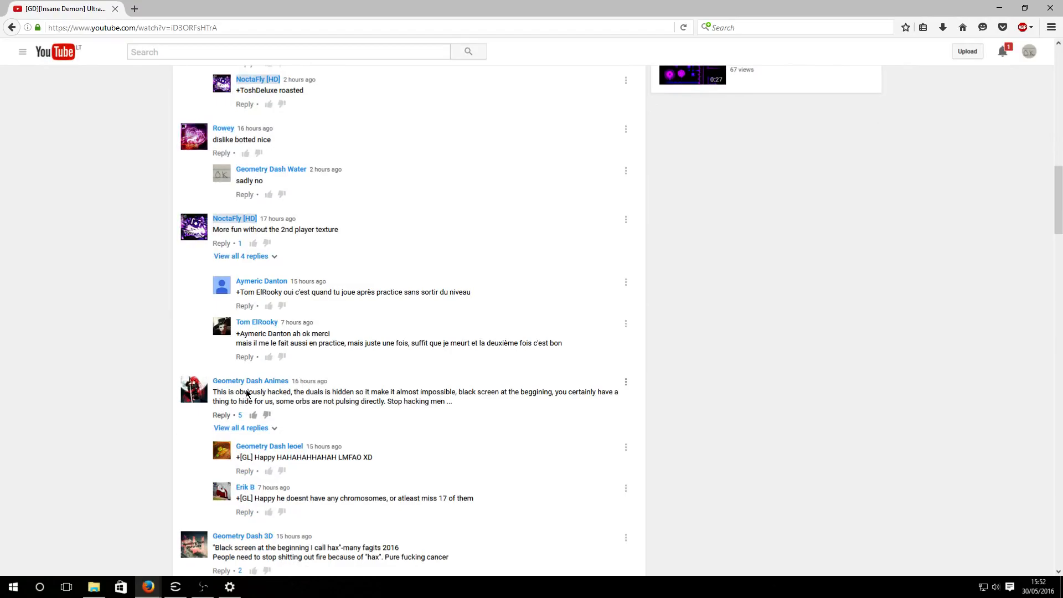
mouse_move(292, 395)
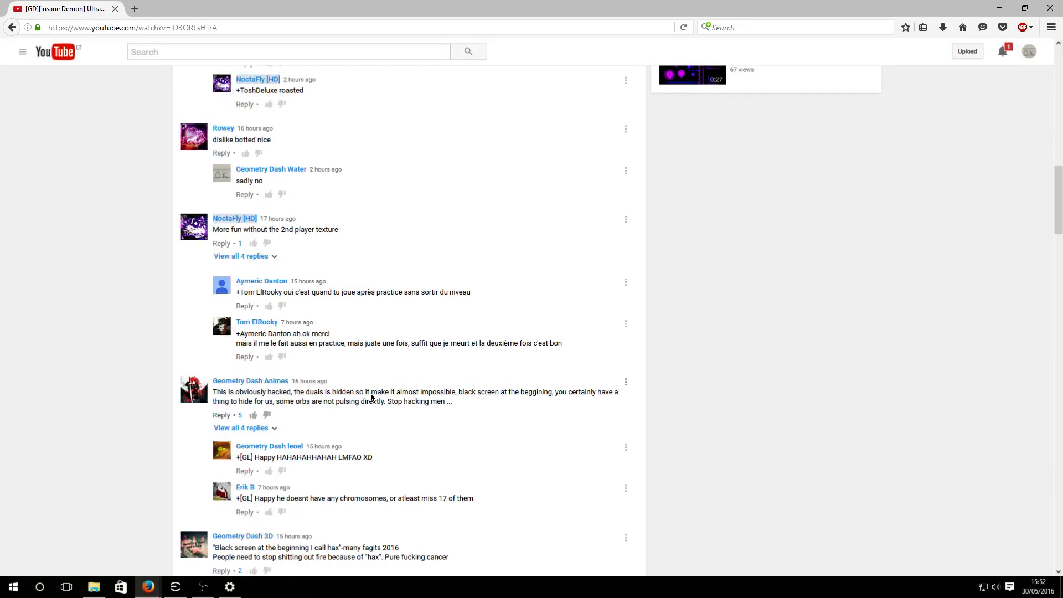
mouse_move(351, 402)
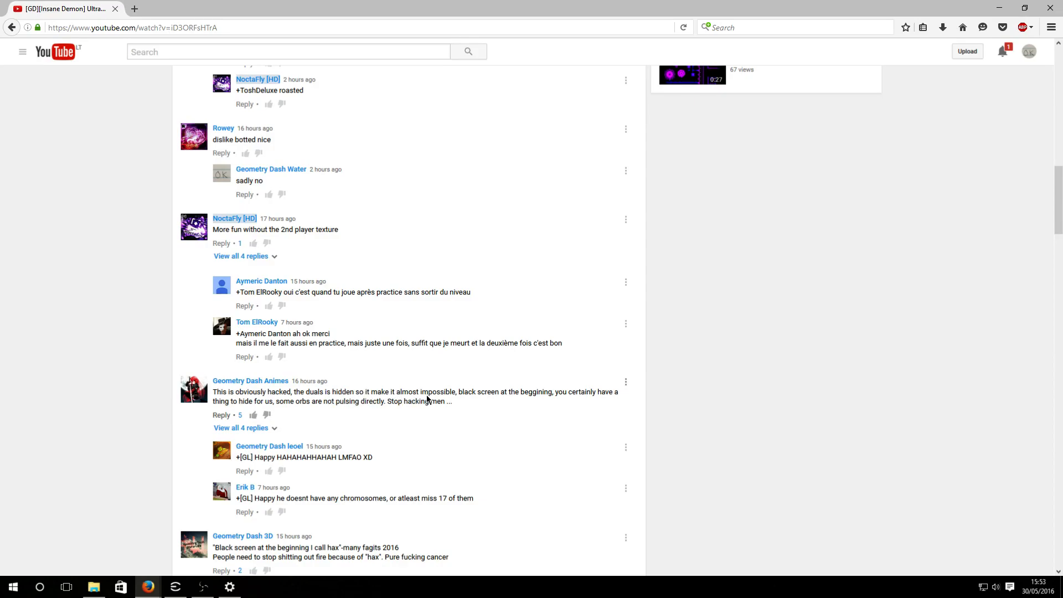
mouse_move(566, 395)
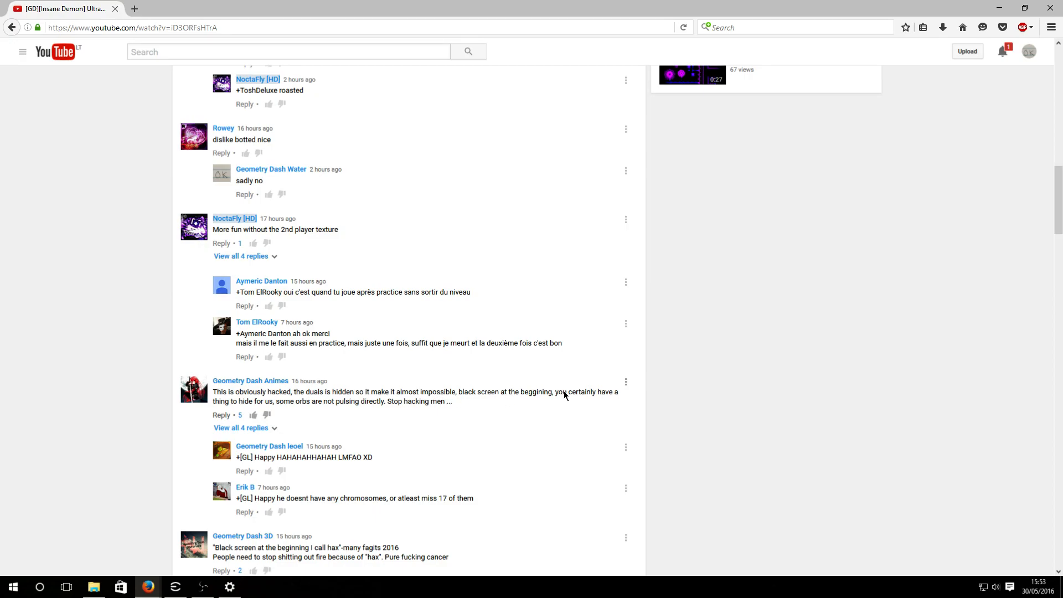
mouse_move(274, 409)
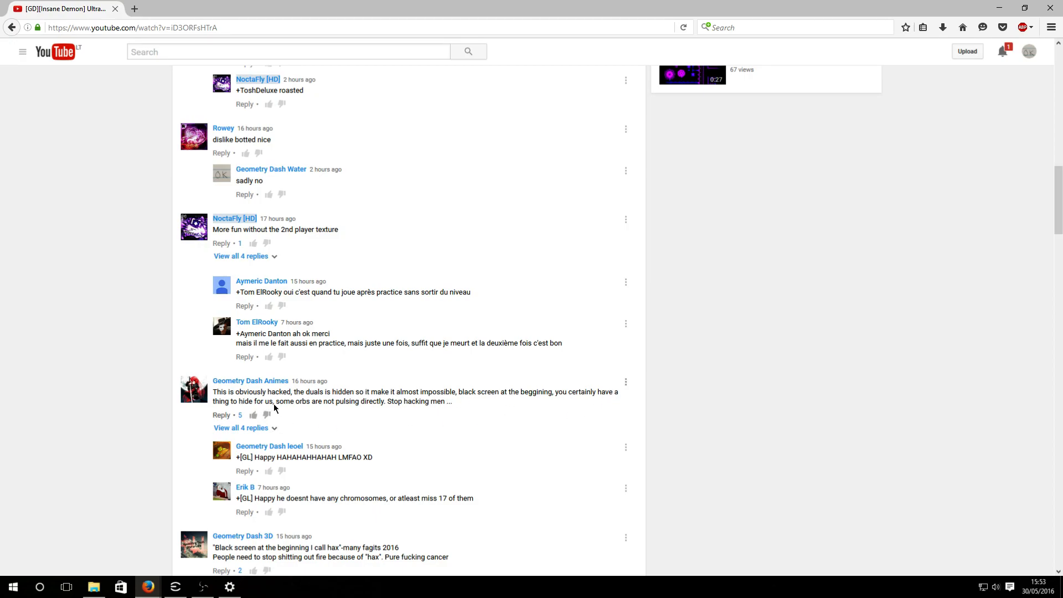
- Select the comment phrase about orbs not pulsing, then deselect it
left_click_drag(275, 401, 452, 401)
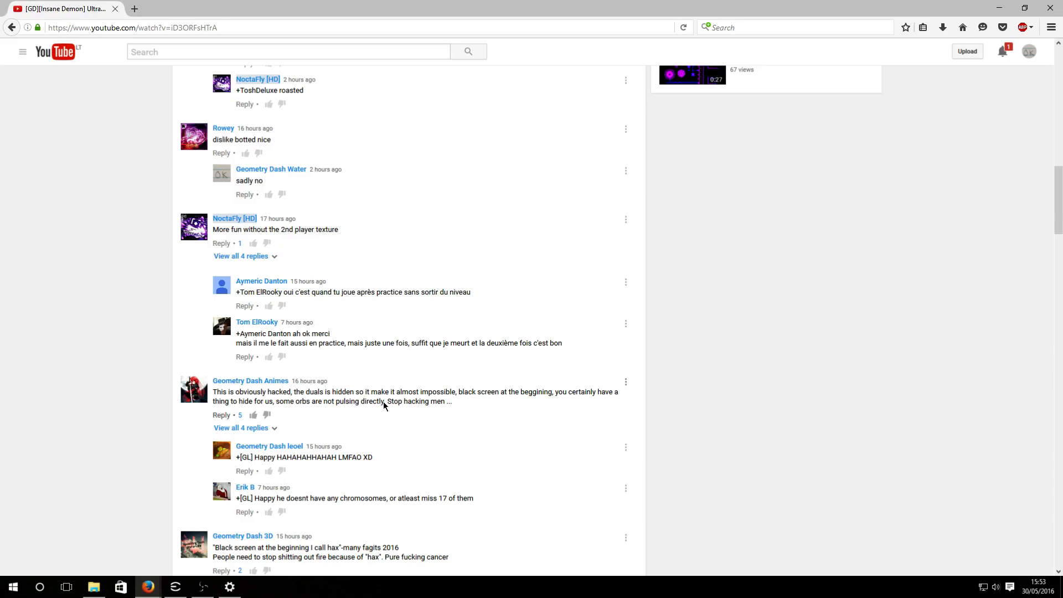
left_click_drag(278, 401, 384, 401)
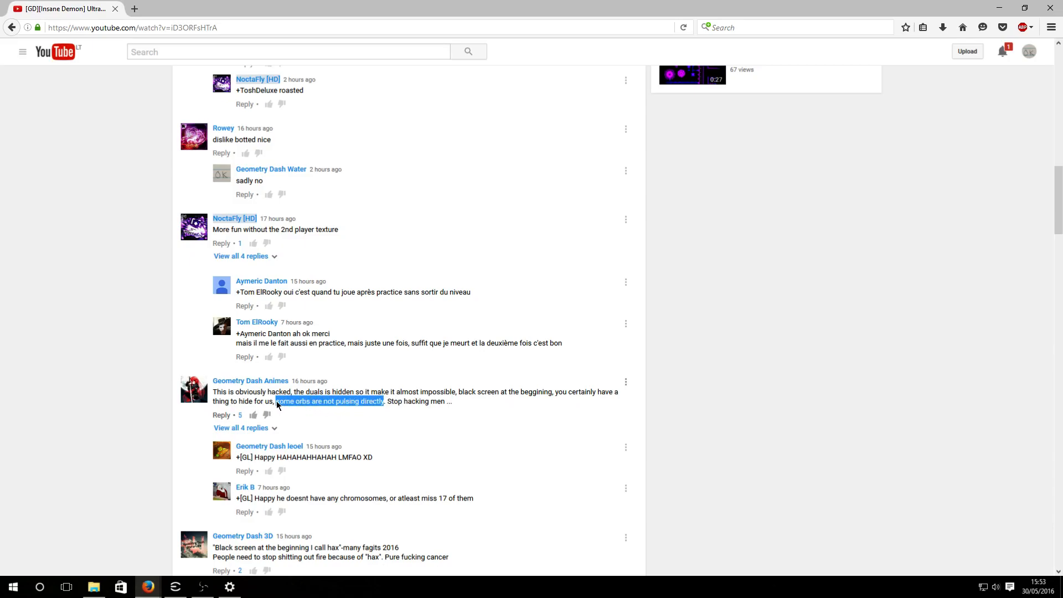
left_click(359, 397)
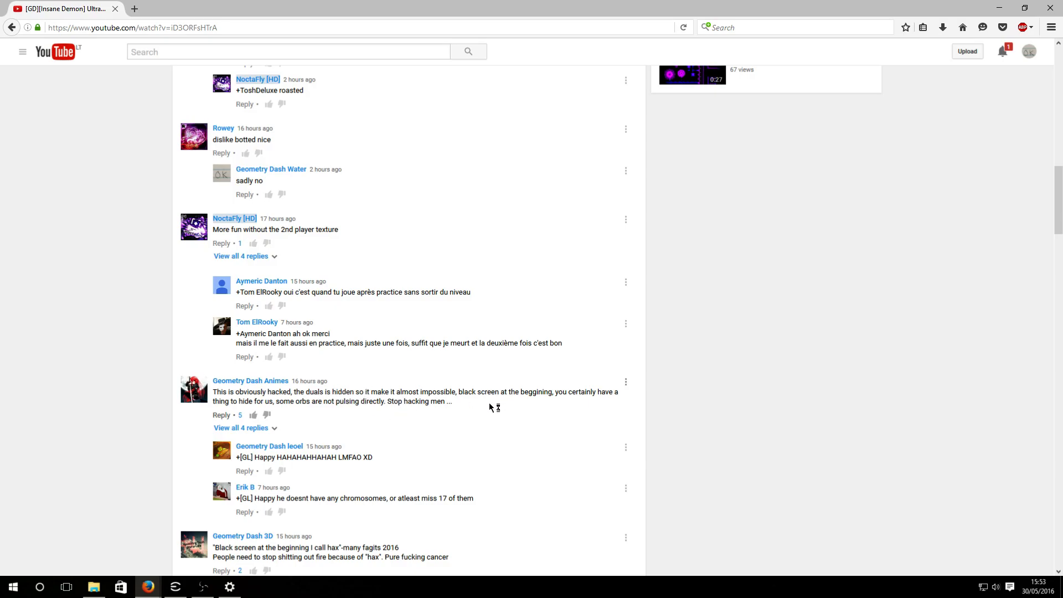
mouse_move(283, 403)
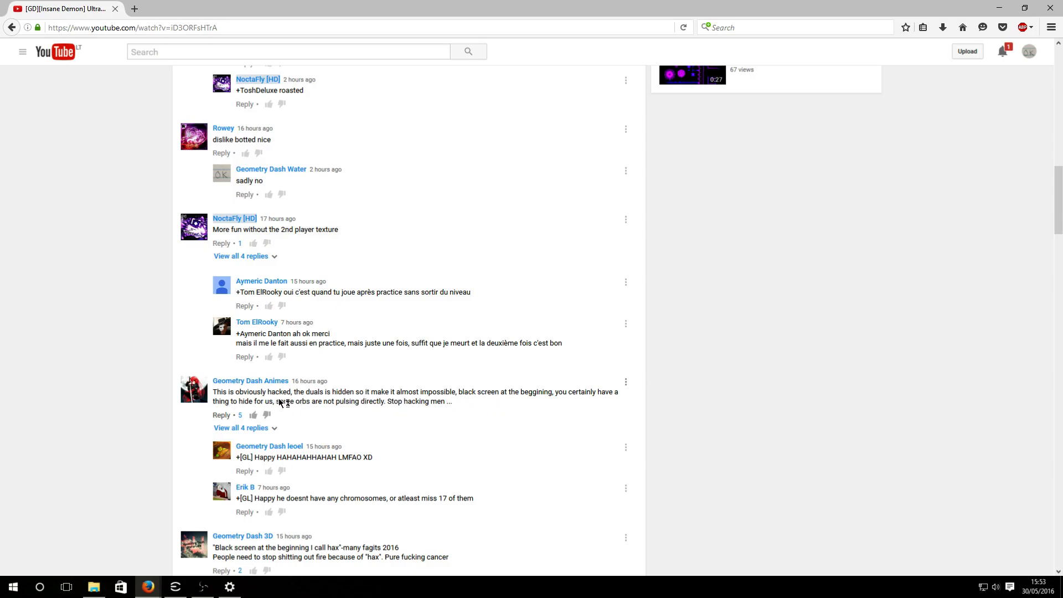
mouse_move(303, 323)
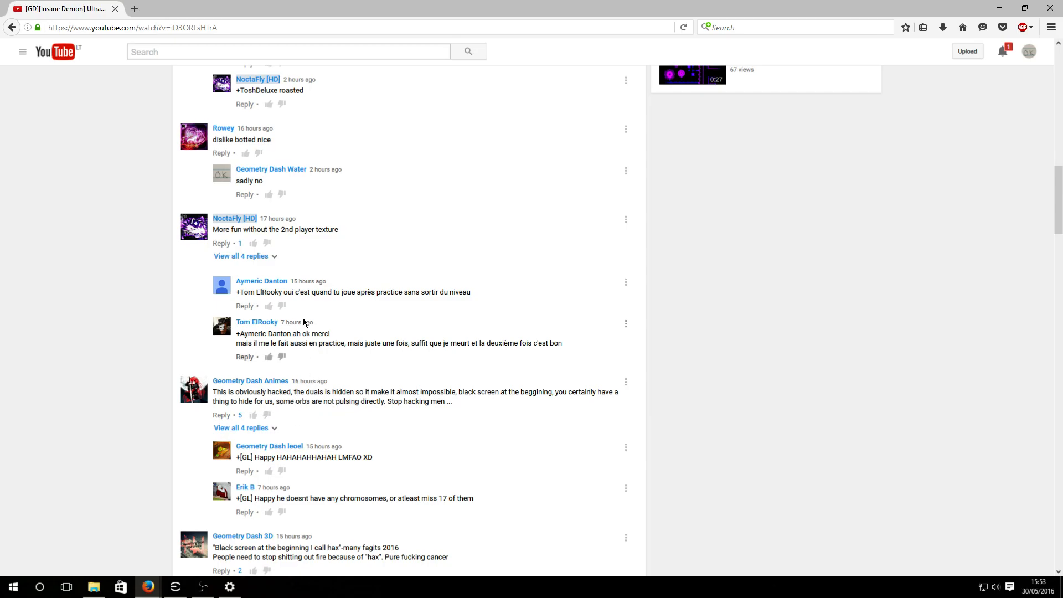
mouse_move(358, 419)
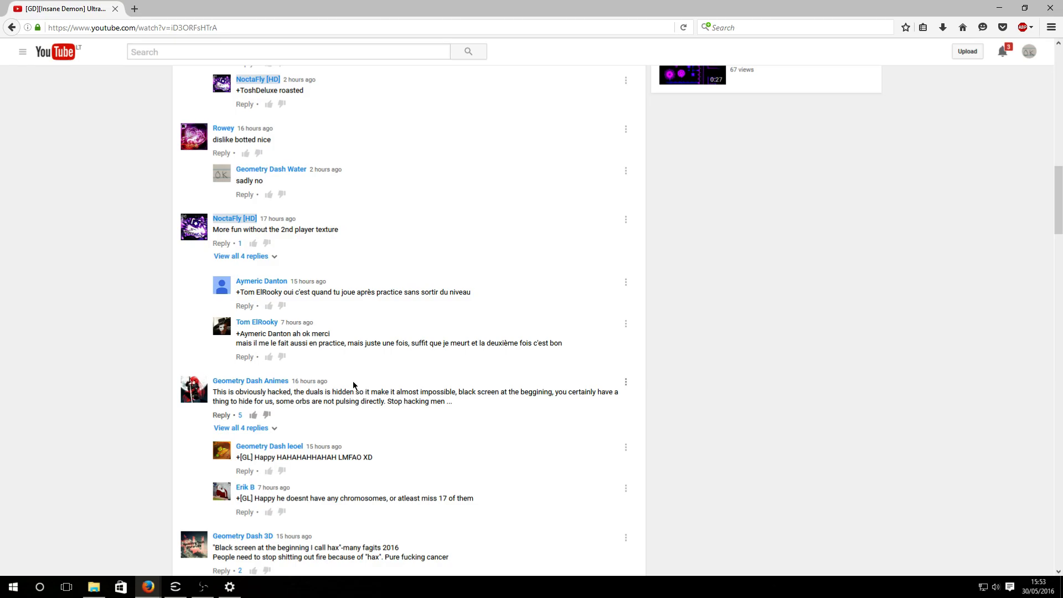
mouse_move(333, 407)
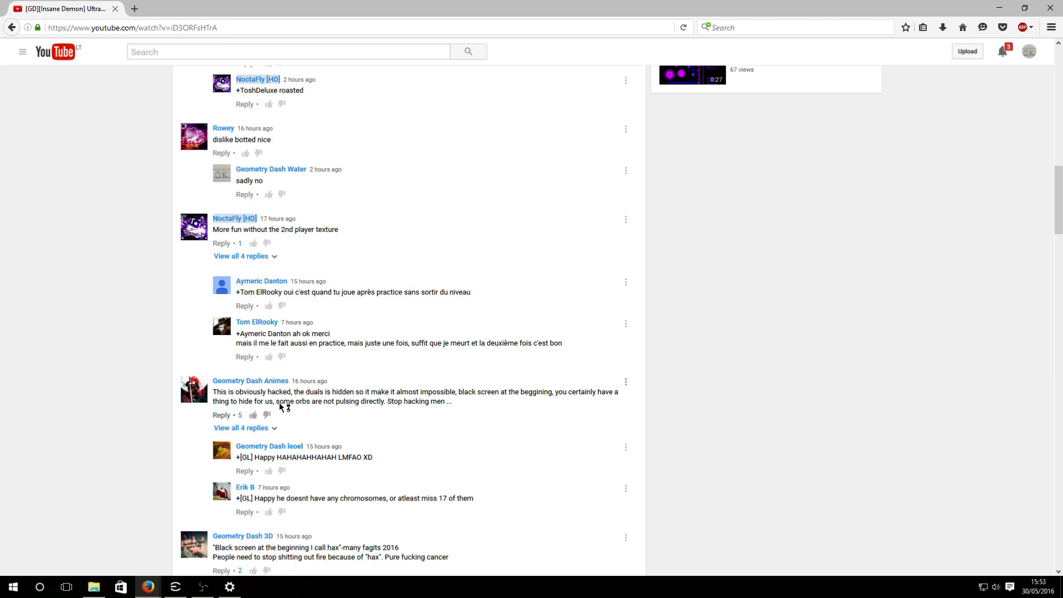
- Scroll further down the comments, clearing an accidental text selection
scroll("down", 3)
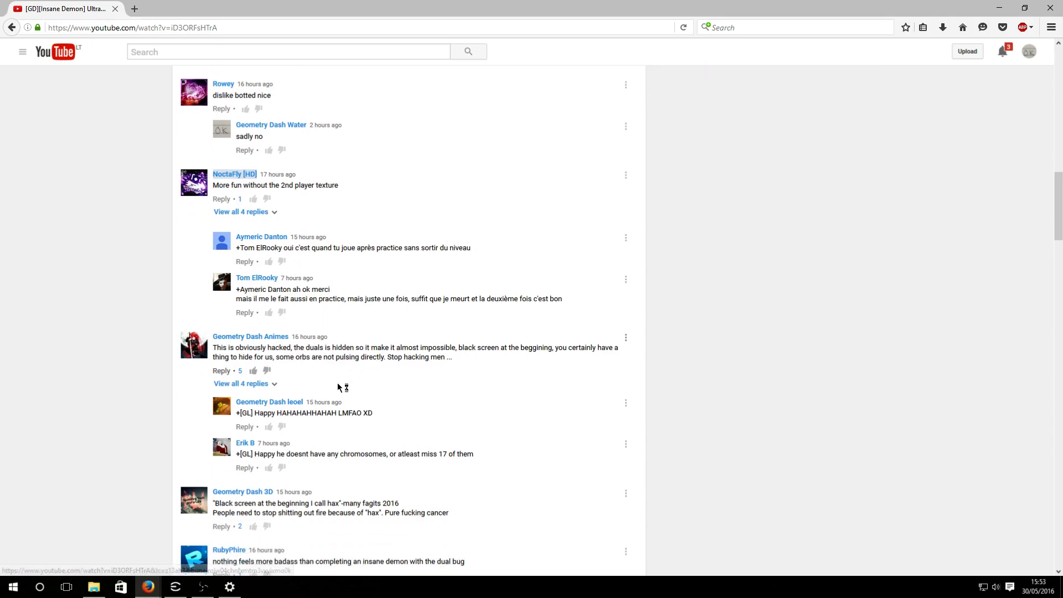
scroll("down", 3)
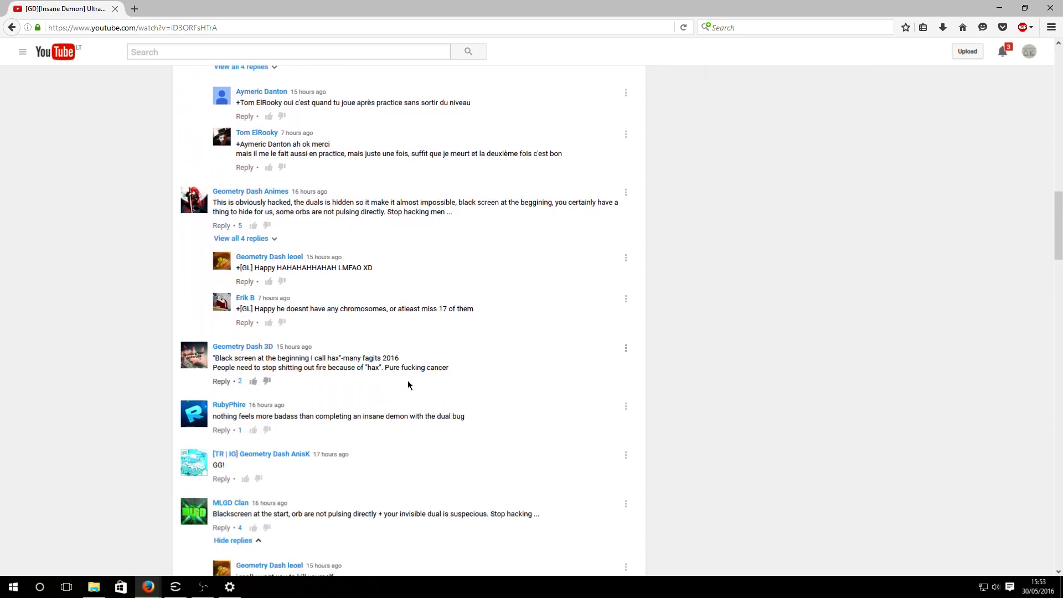
scroll("down", 3)
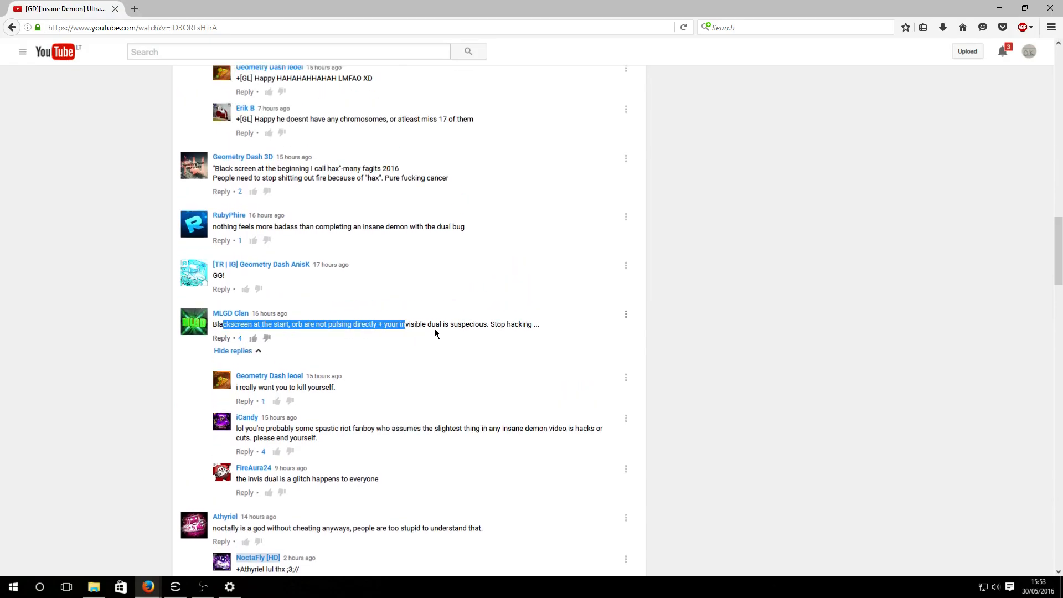
left_click(256, 335)
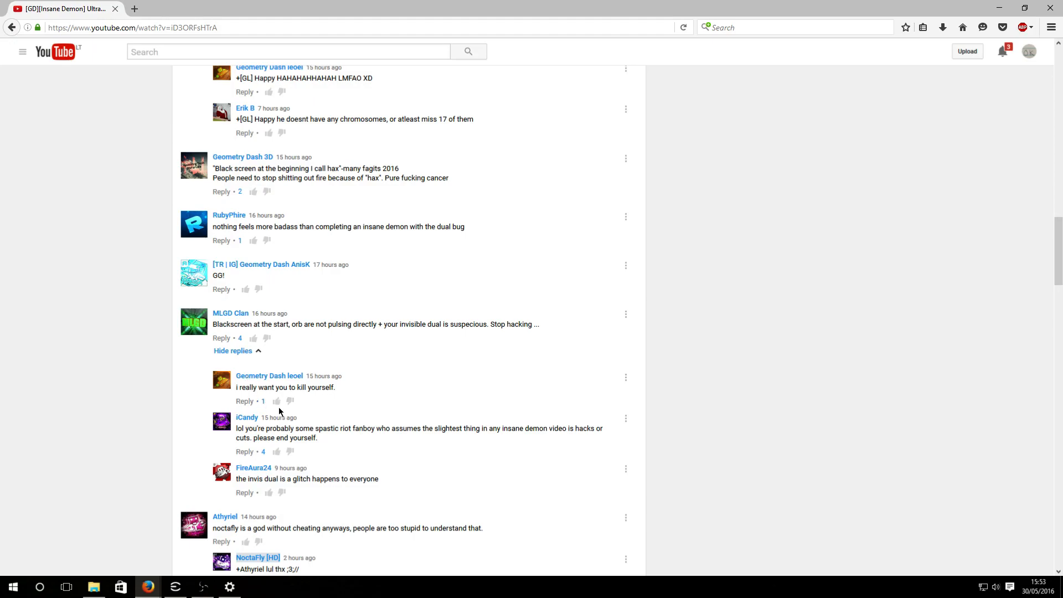
- Continue down the comments to the black-screen hack accusation thread with 21 replies
scroll("down", 3)
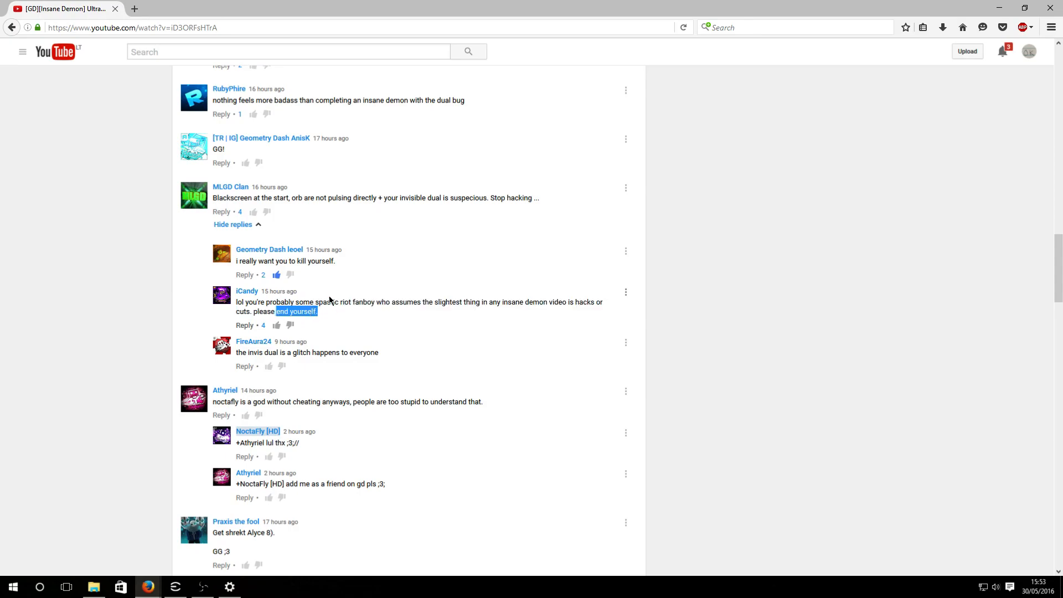
scroll("down", 3)
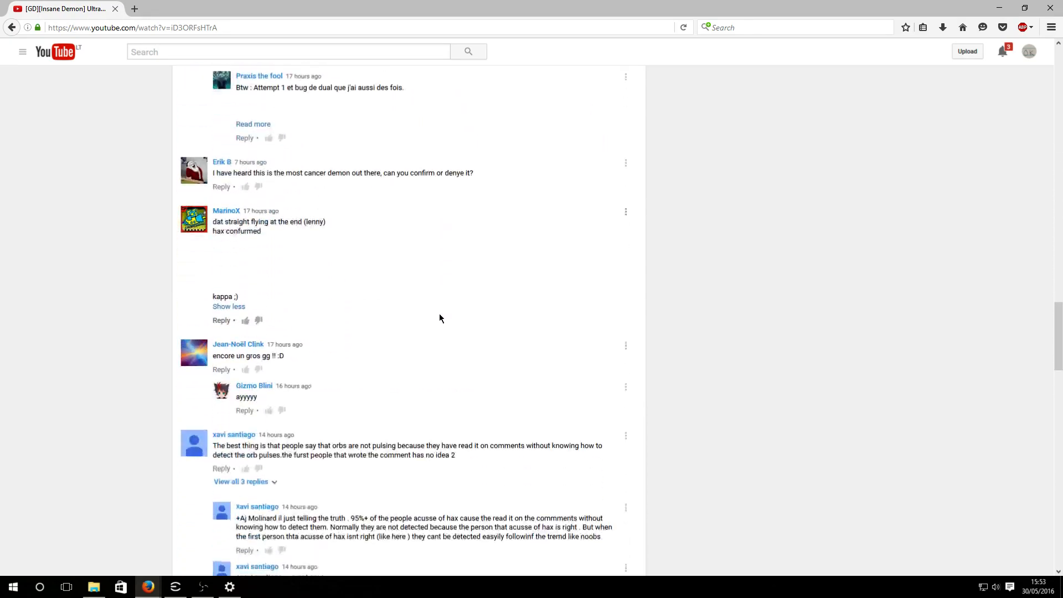
scroll("down", 3)
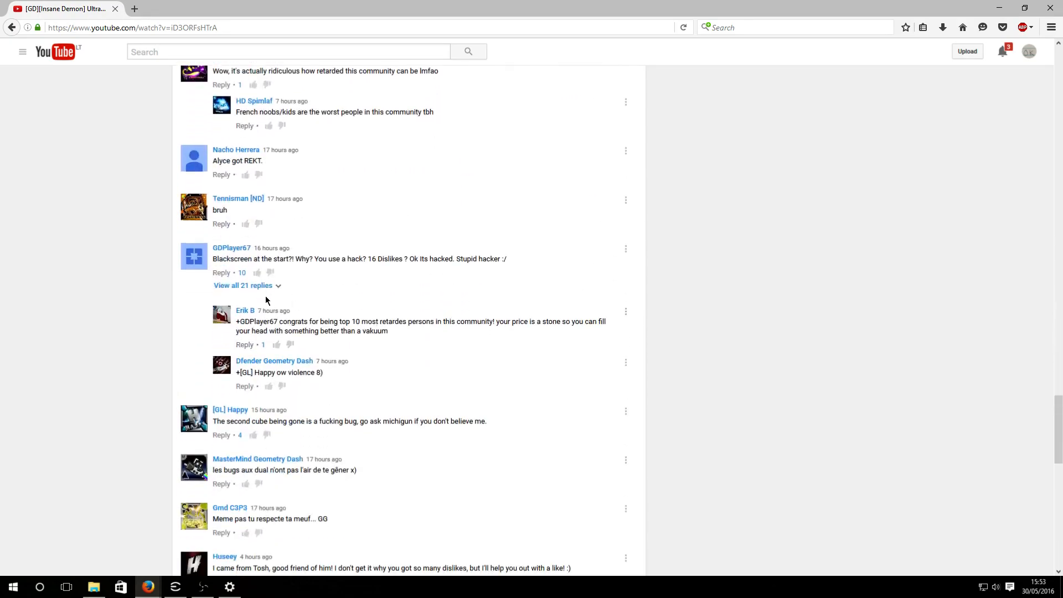
scroll("up", 3)
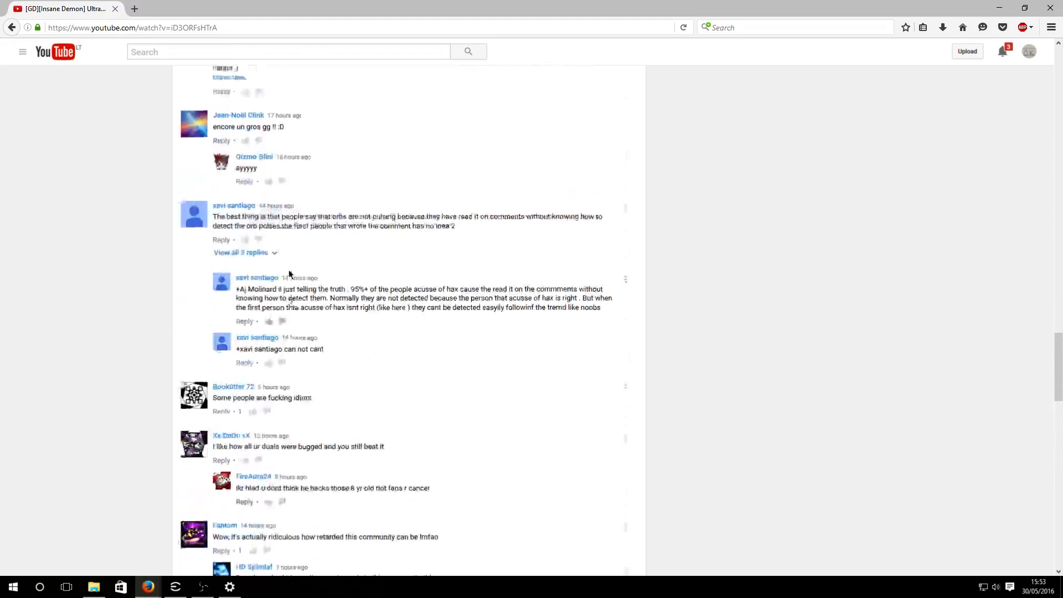
scroll("down", 3)
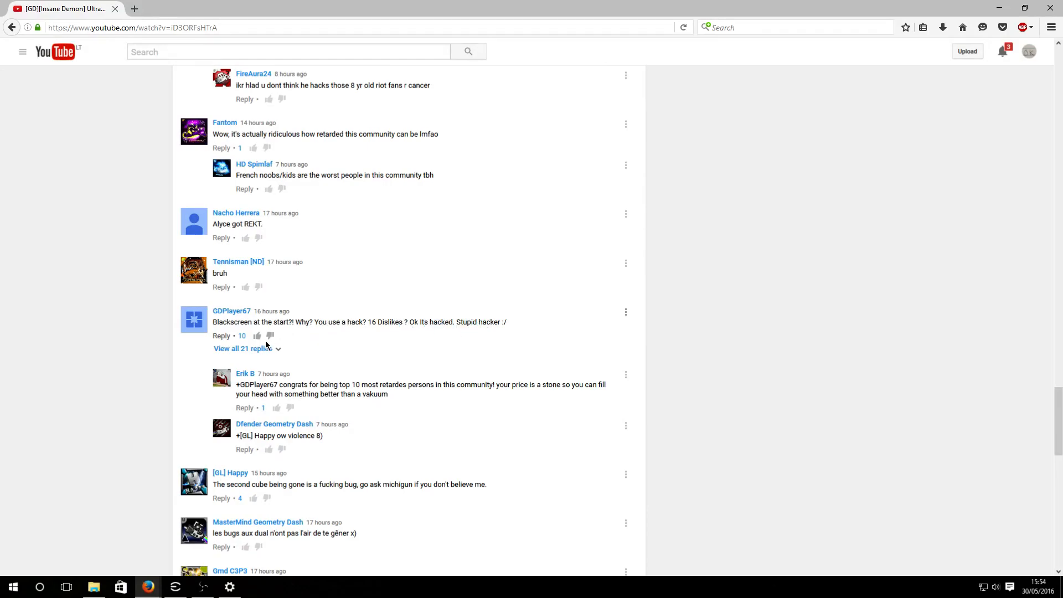
- Expand all 21 replies under the black-screen hack comment and scroll through them
left_click(238, 347)
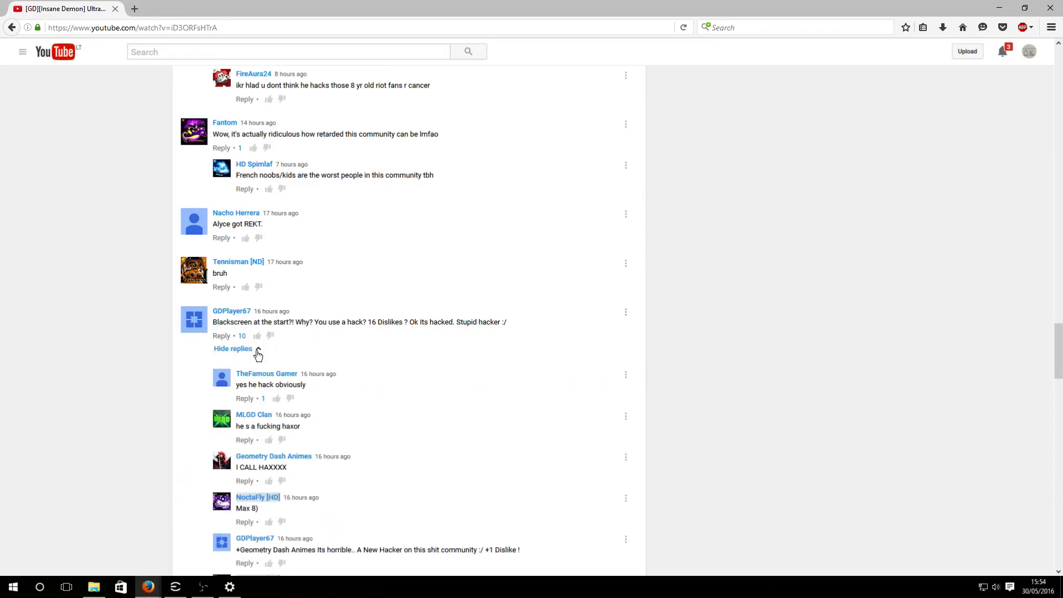
scroll("down", 3)
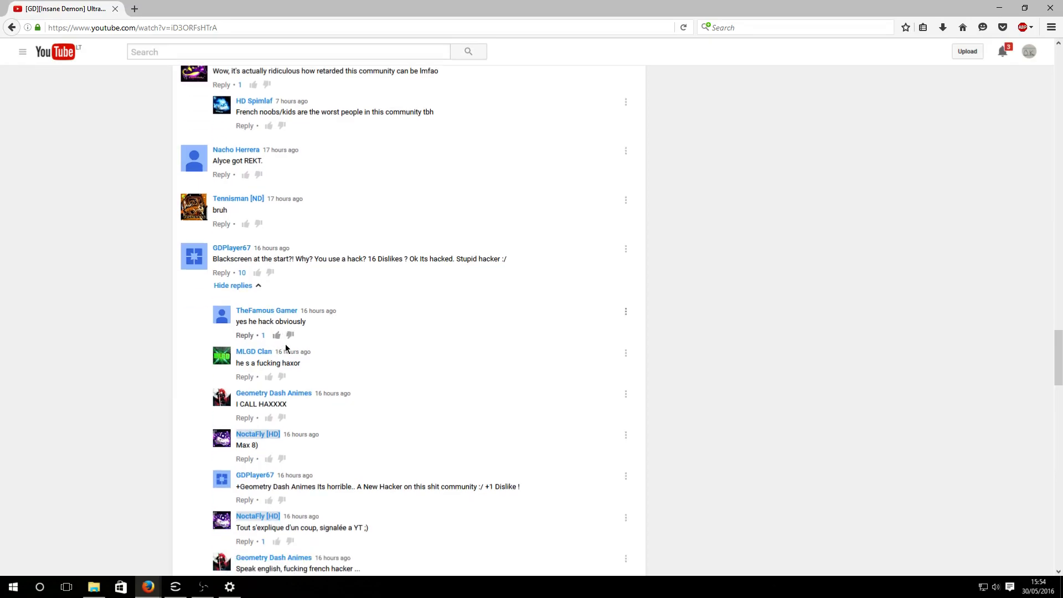
scroll("down", 3)
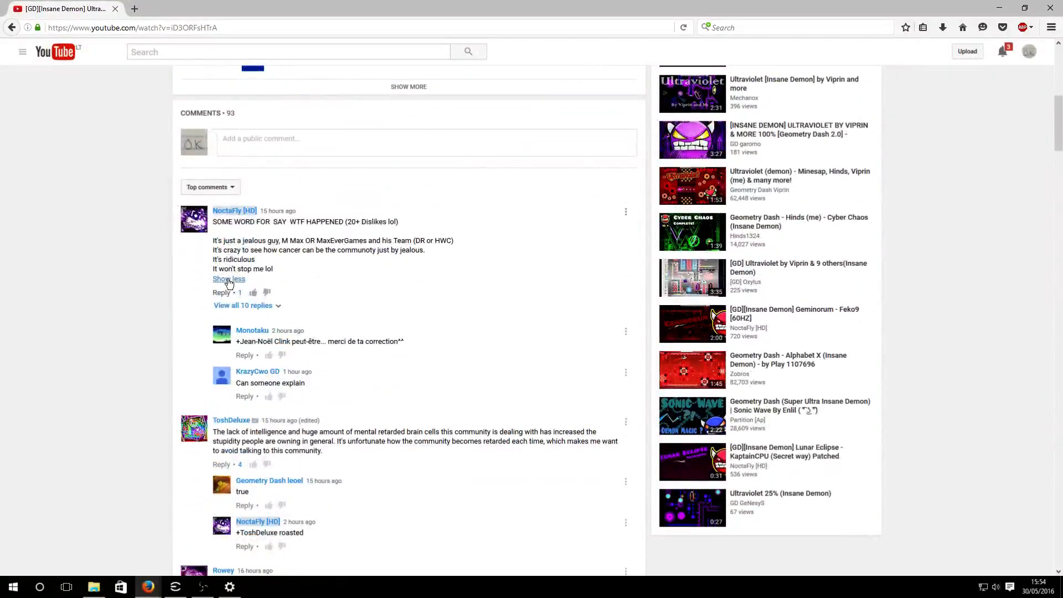
left_click(229, 279)
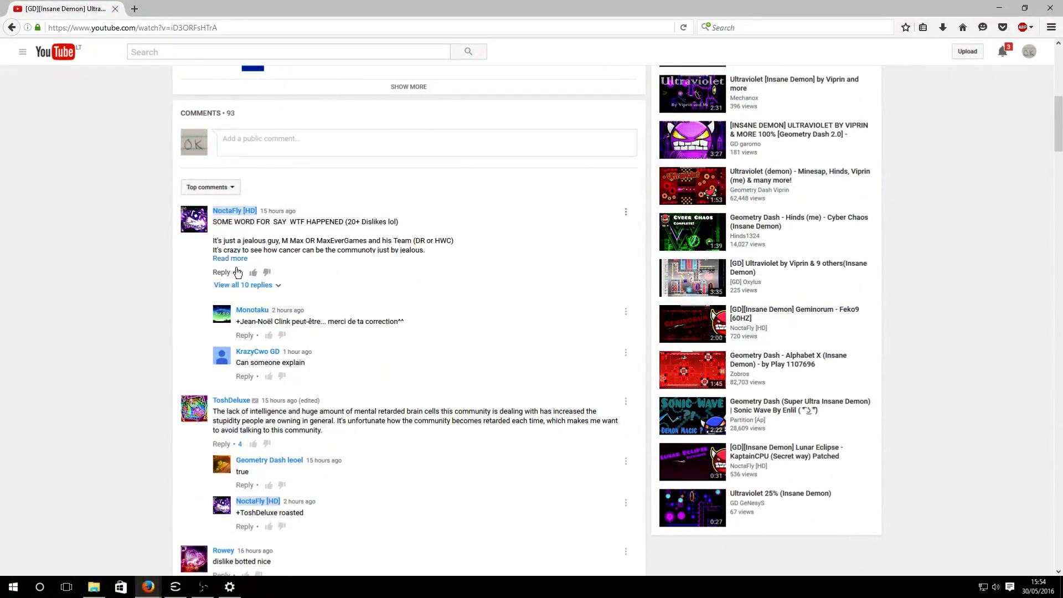
left_click(230, 258)
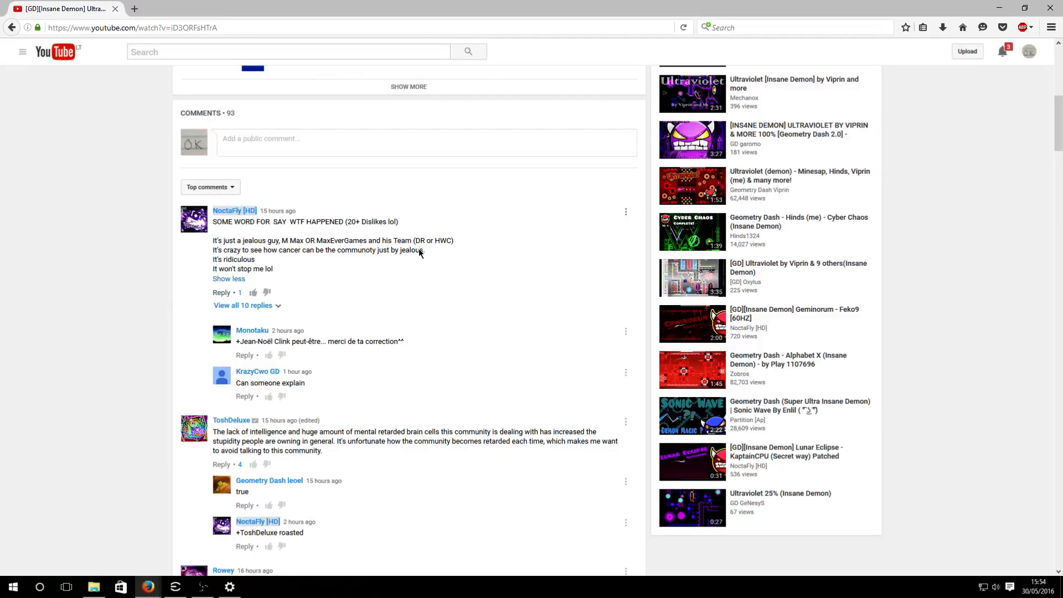
mouse_move(377, 240)
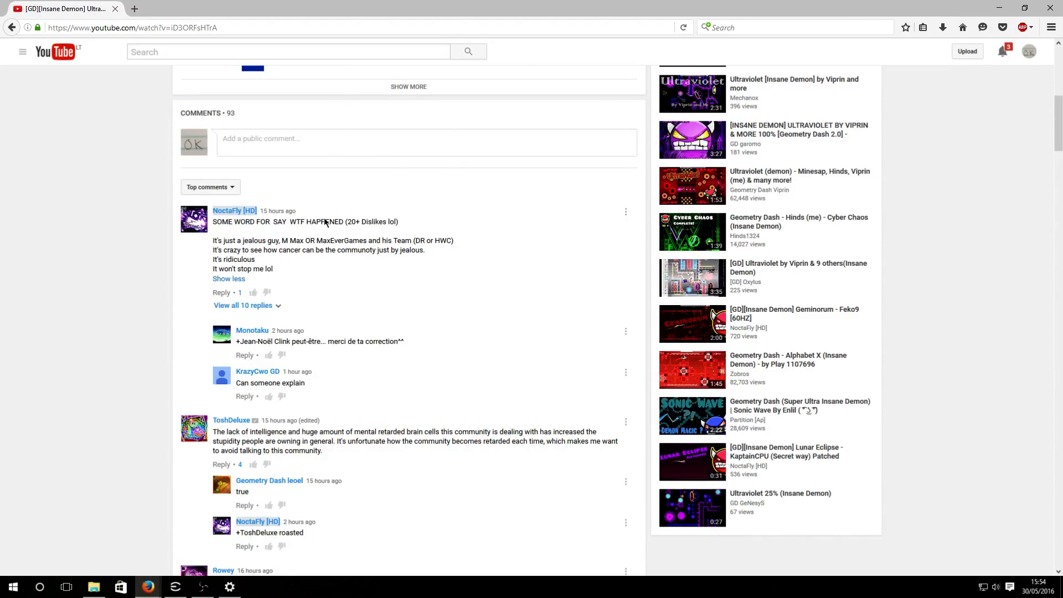
mouse_move(377, 259)
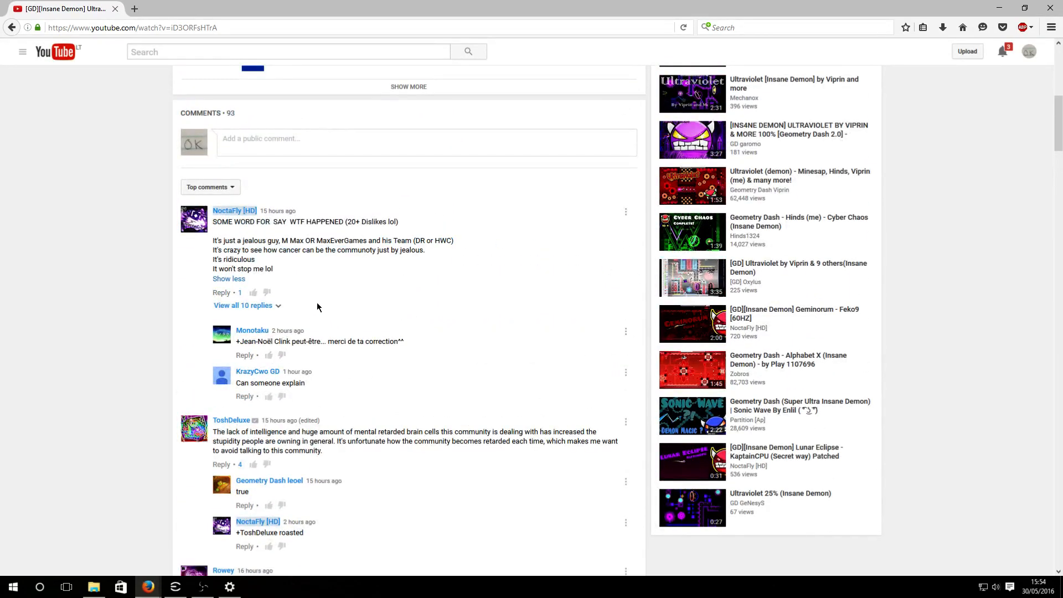
- Scroll back up to the video title and description and focus the YouTube search box
scroll("up", 3)
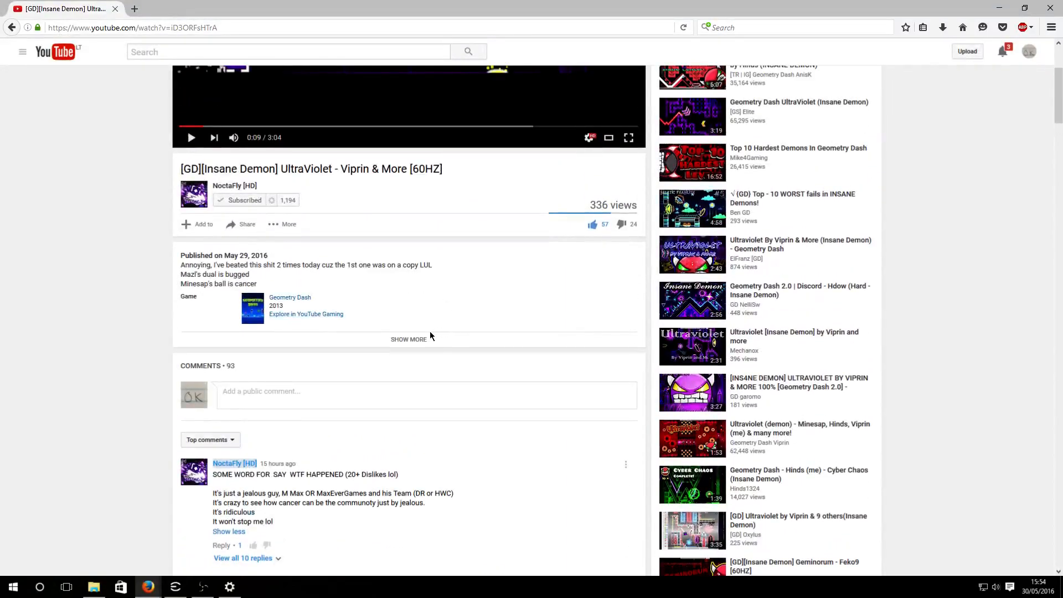
mouse_move(425, 345)
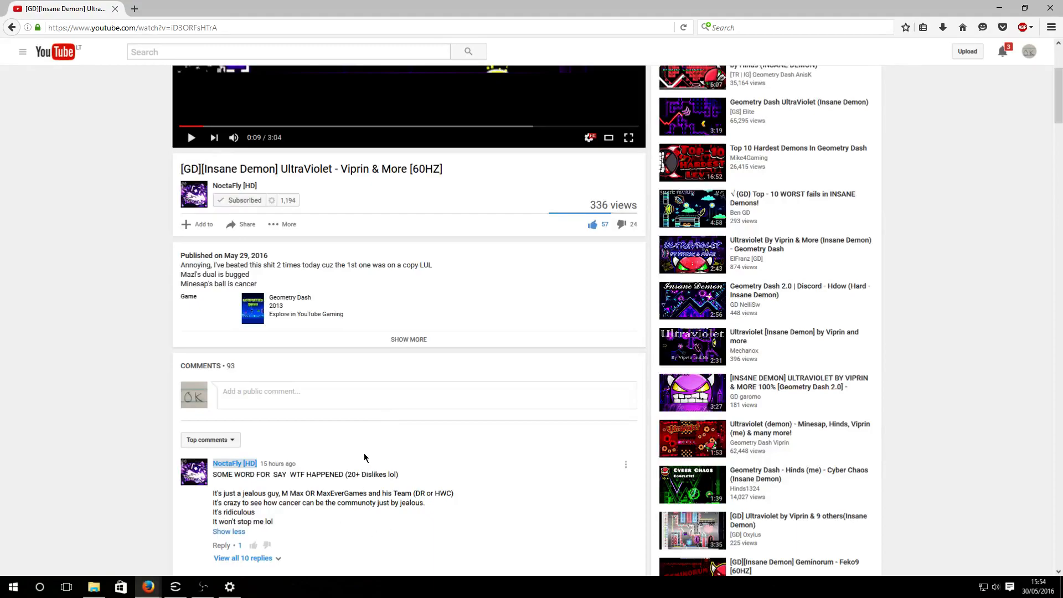
mouse_move(326, 499)
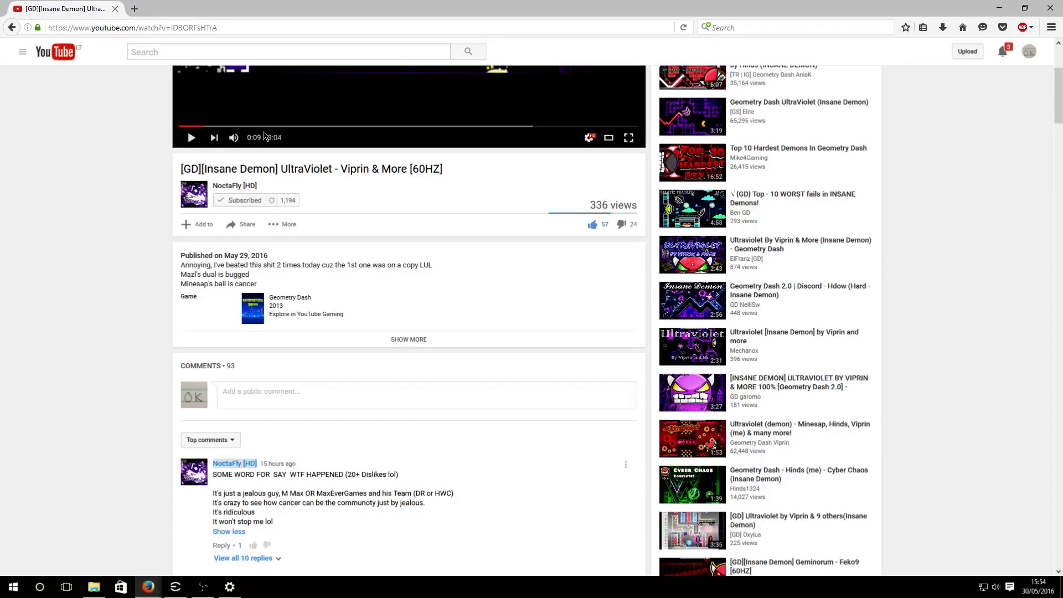
left_click(288, 52)
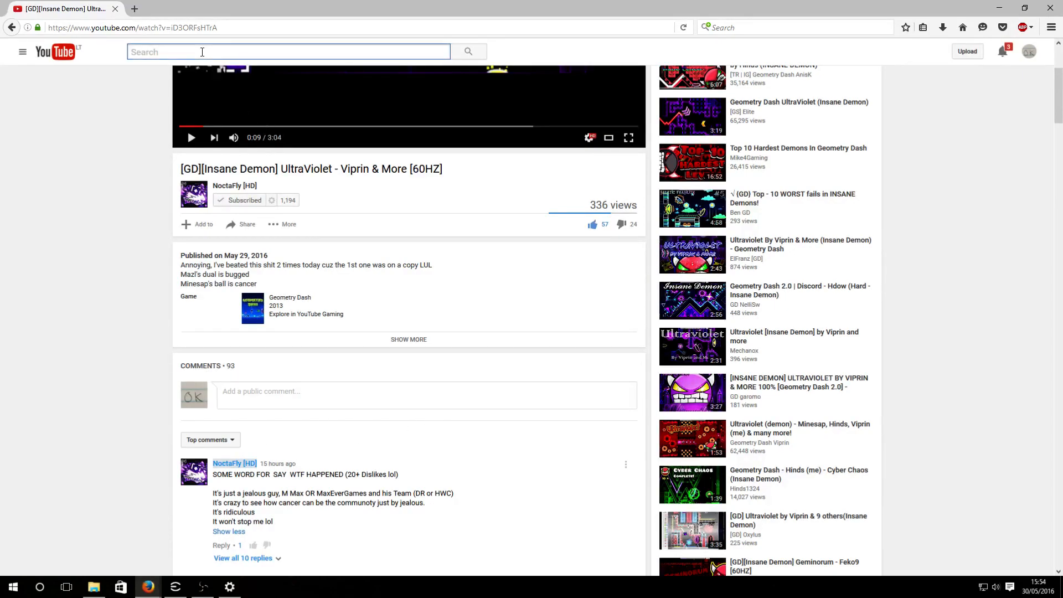